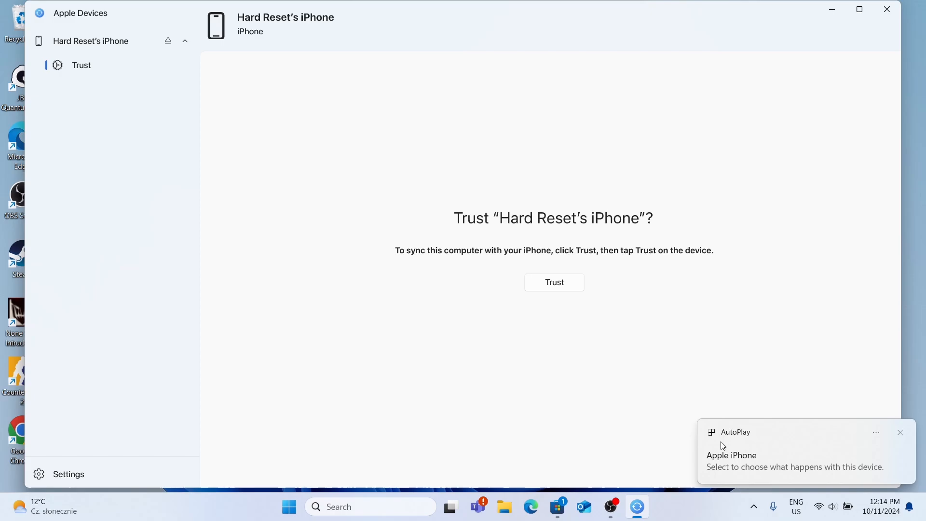
click(555, 282)
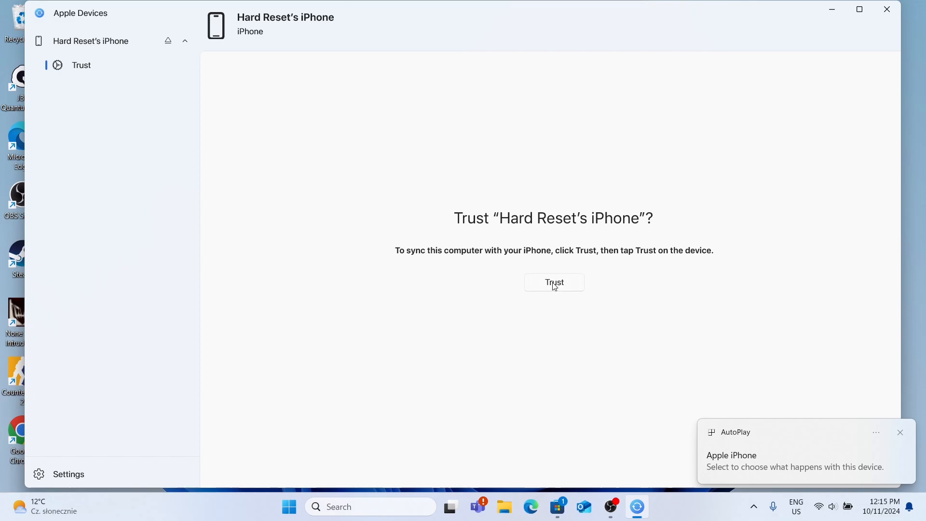
click(554, 282)
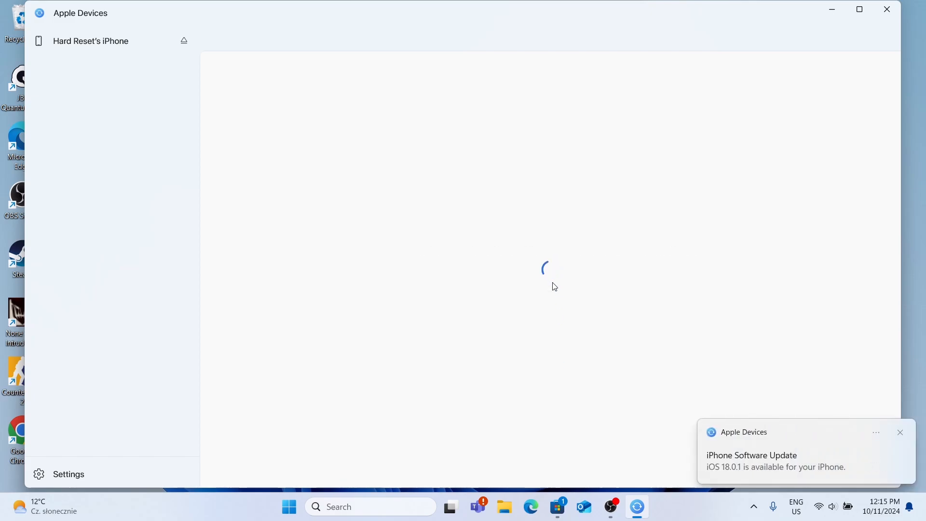
Step: Select General in the sidebar to show iOS 18, backups, options and storage details
click(91, 41)
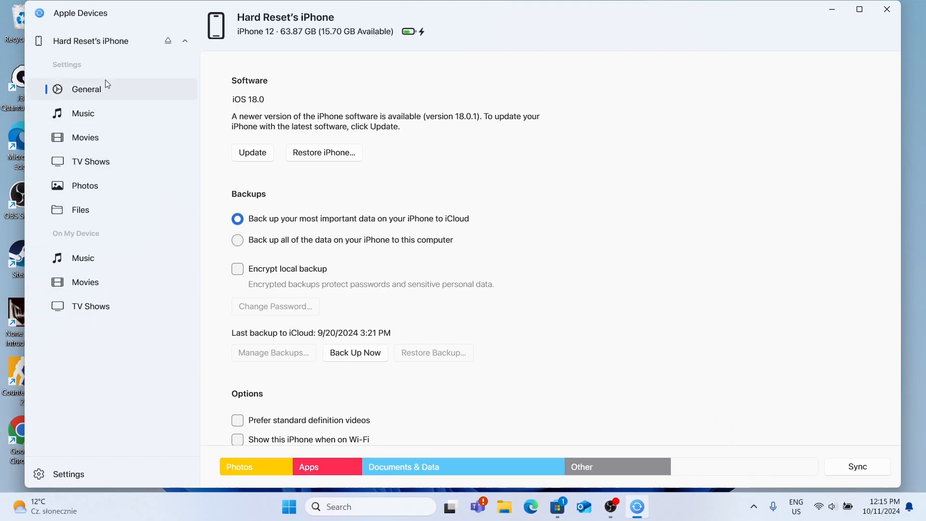
mouse_move(114, 287)
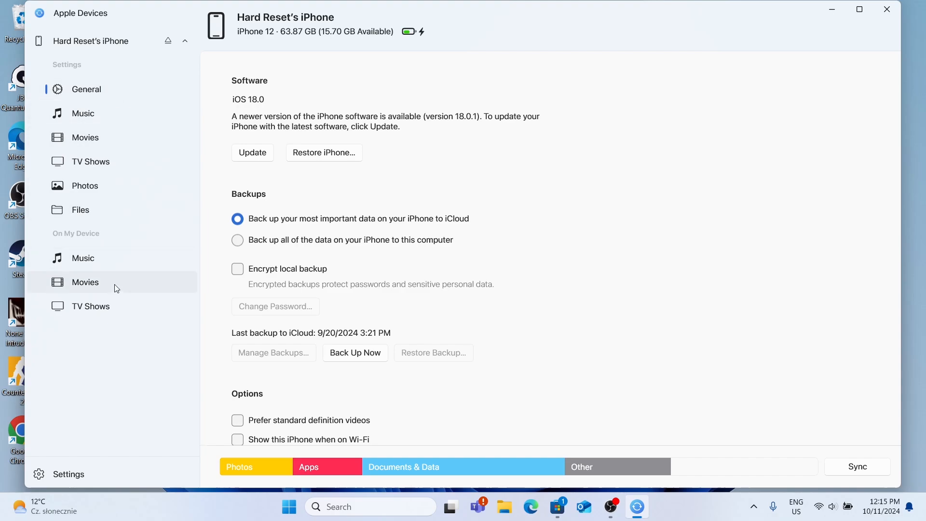
mouse_move(600, 432)
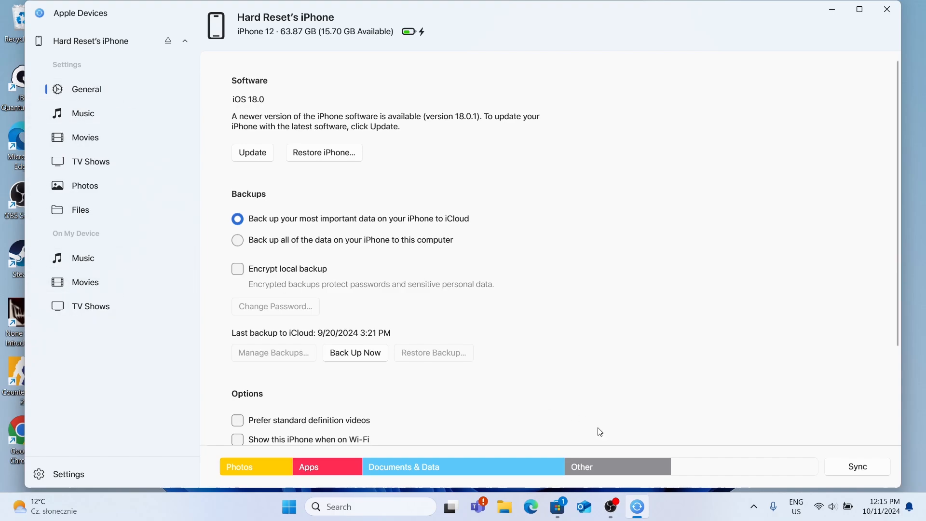
mouse_move(497, 370)
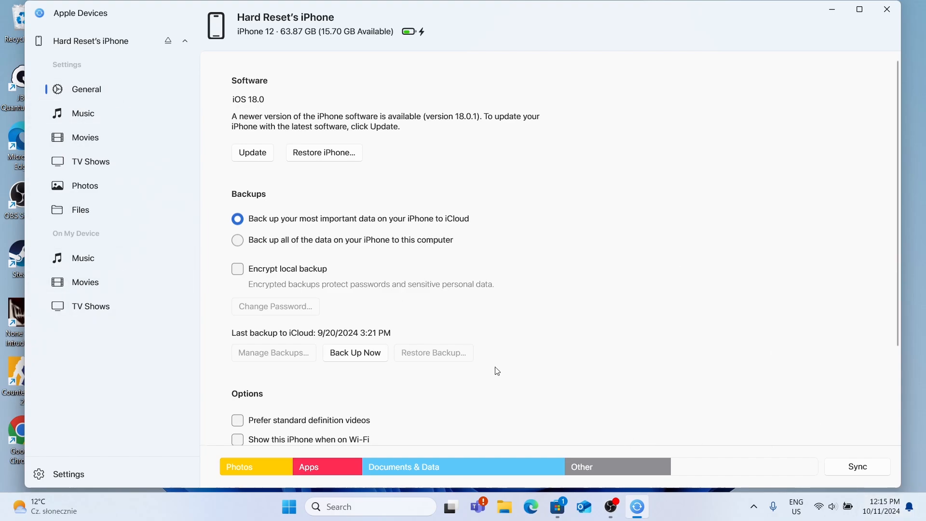